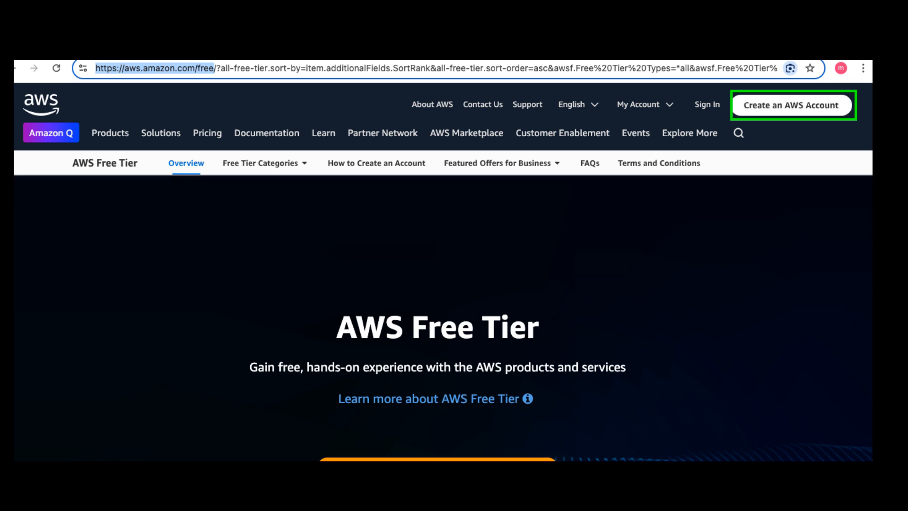
- Begin a new AWS account from the Free Tier page's 'Create an AWS Account' link
{"action": "left_click", "coordinate": [792, 105]}
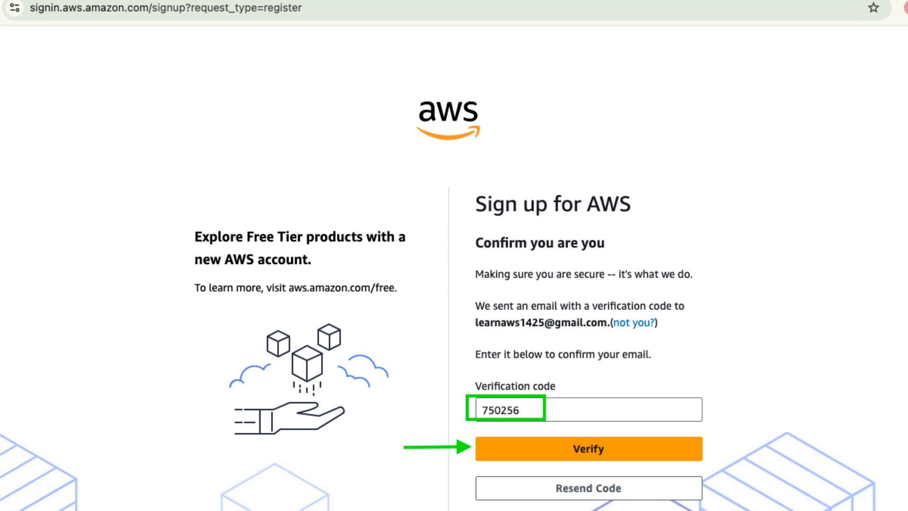
- Verify the emailed code to confirm the root user's email address
{"action": "left_click", "coordinate": [589, 451]}
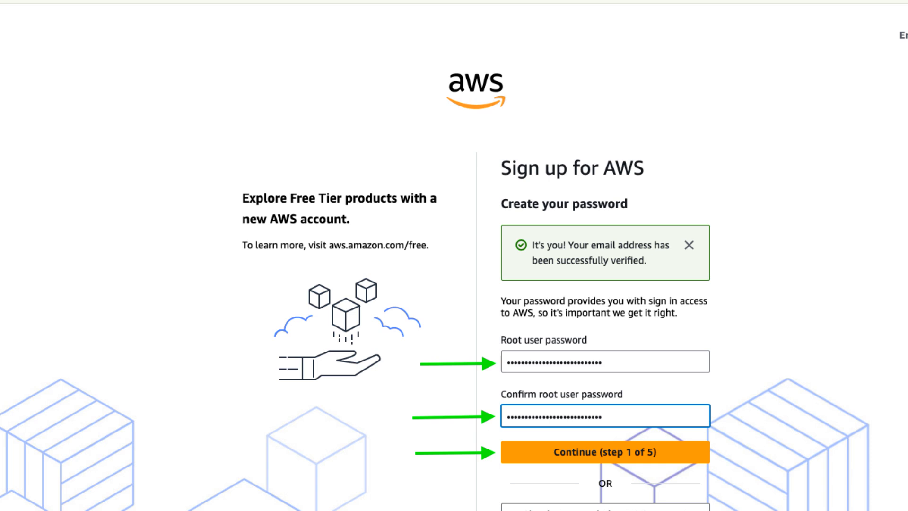
- Save the root user password and continue past step 1 of 5
{"action": "left_click", "coordinate": [603, 452]}
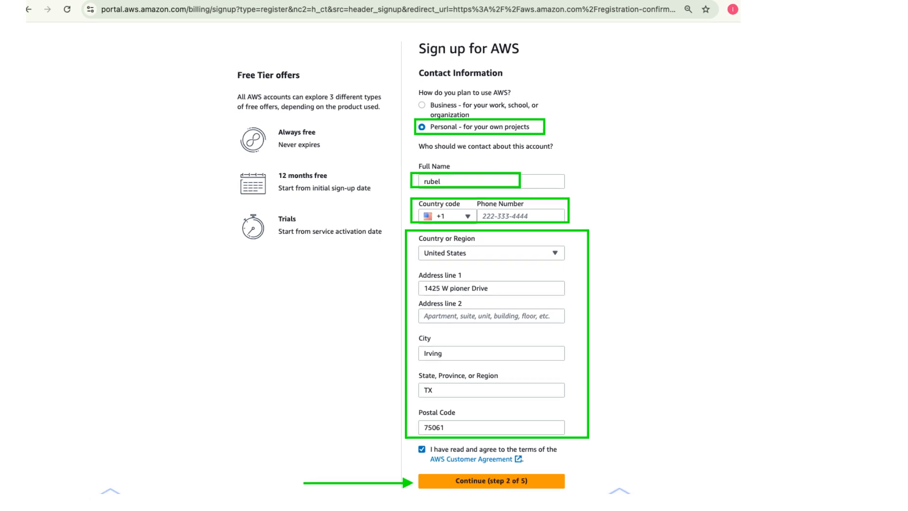
- Submit the personal-use contact details with US address and accepted agreement (step 2 of 5)
{"action": "left_click", "coordinate": [490, 481]}
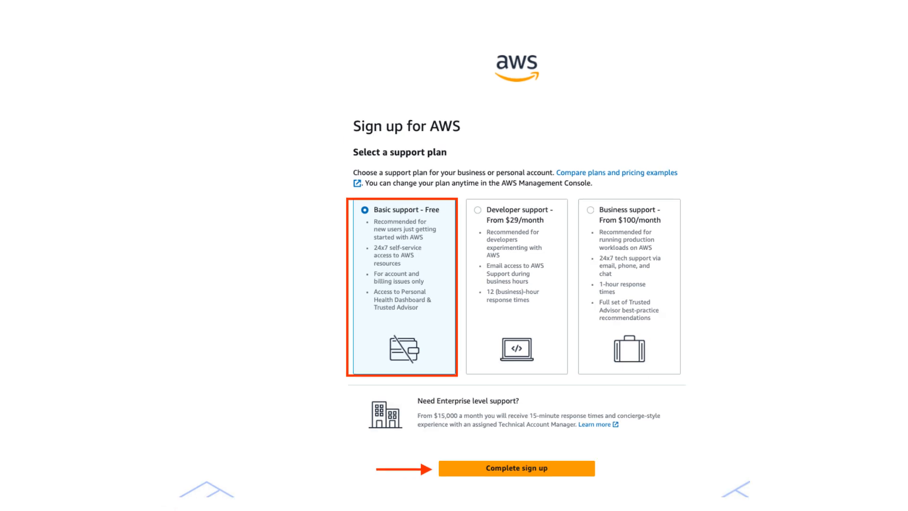
- Complete sign-up with the 'Basic support - Free' plan selected
{"action": "left_click", "coordinate": [519, 468]}
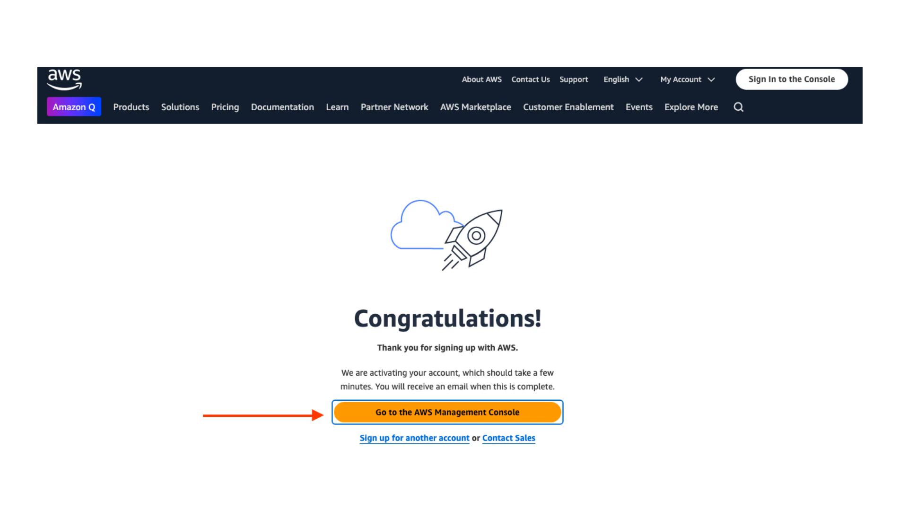
- Go from the Congratulations page to the AWS Management Console home
{"action": "left_click", "coordinate": [449, 412]}
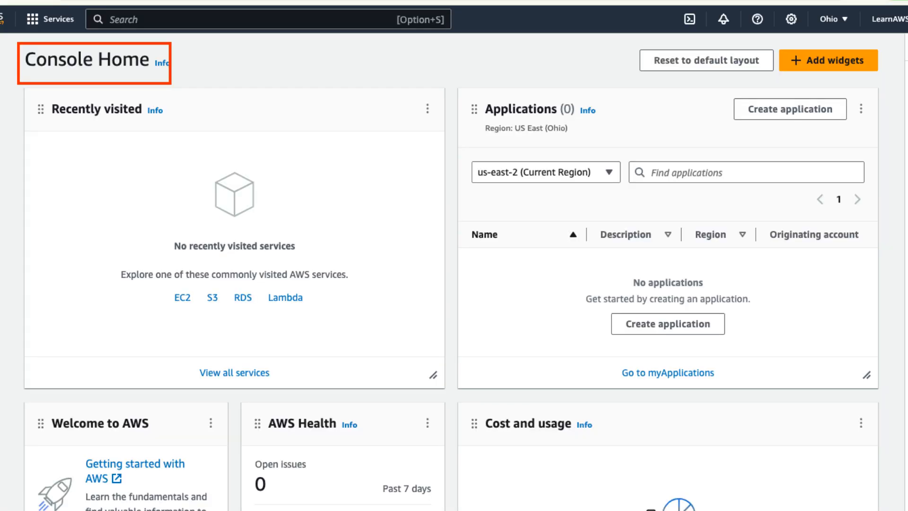